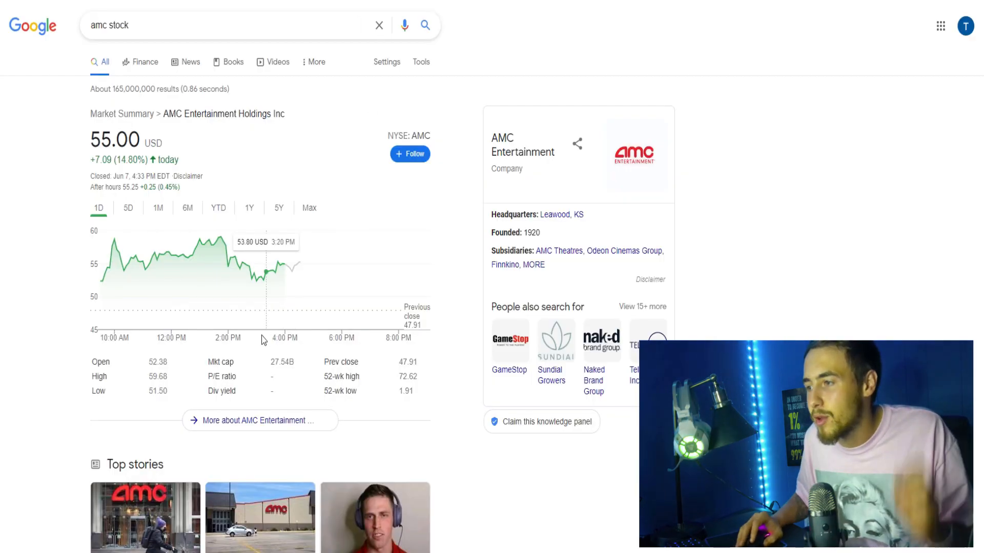
- Switch the AMC results chart to the 5D range, showing a 72.68% gain
click(127, 207)
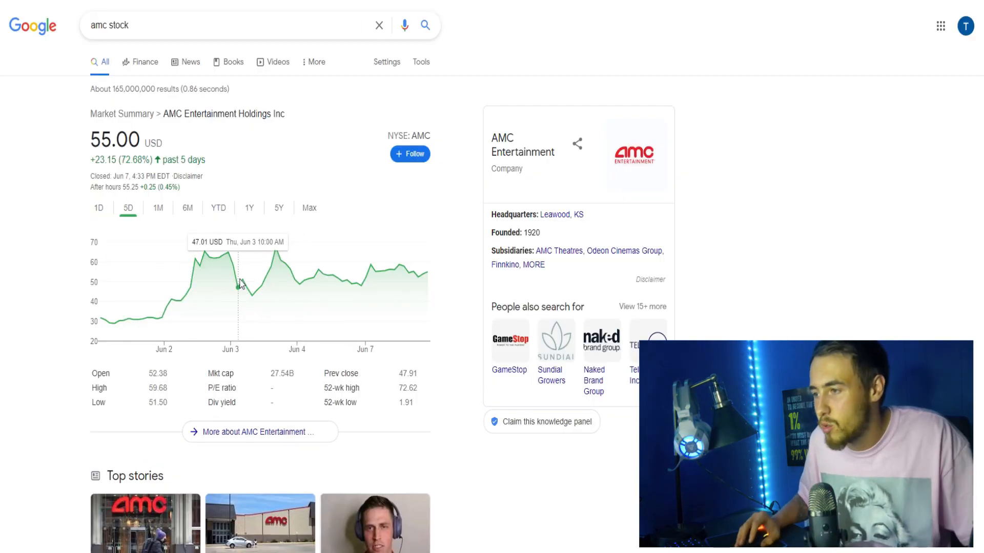
mouse_move(228, 254)
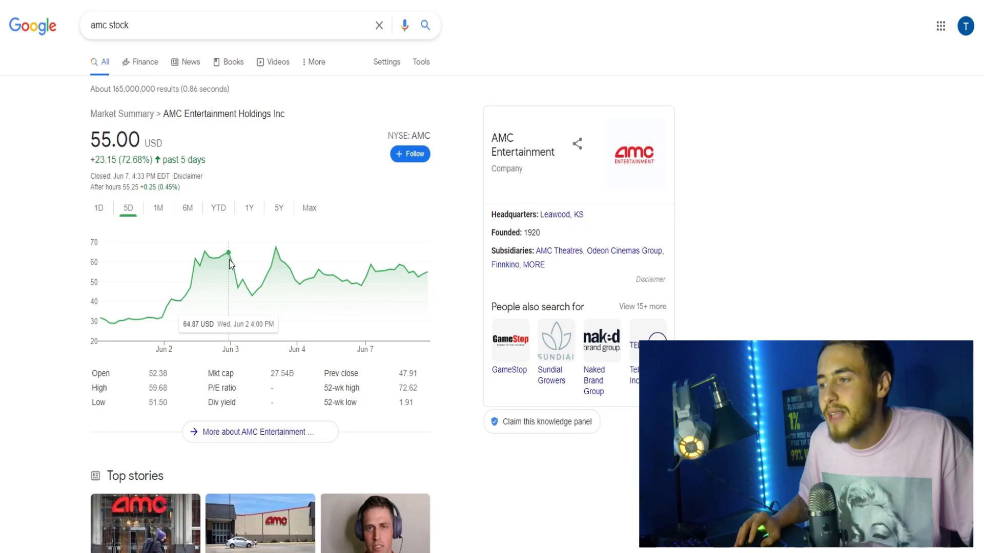
mouse_move(257, 291)
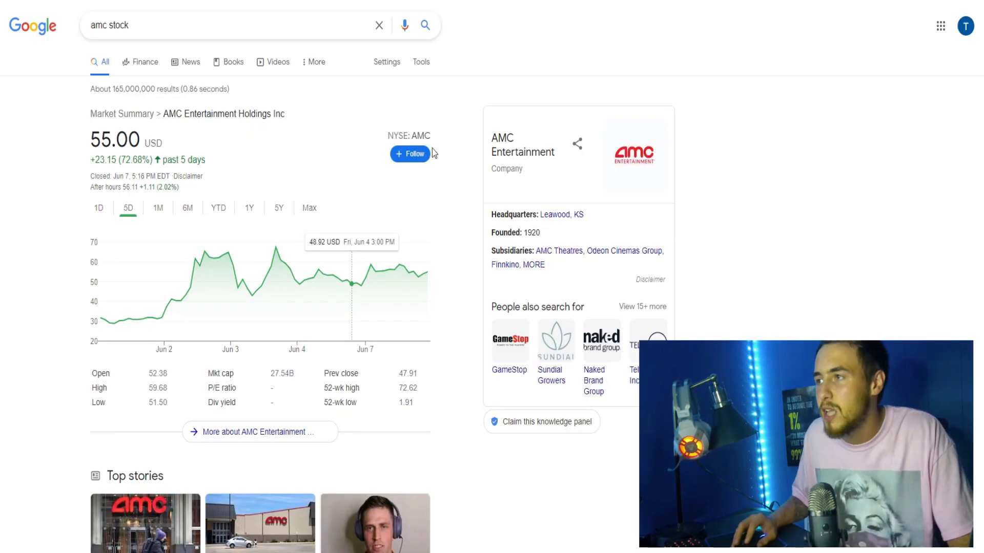
mouse_move(251, 298)
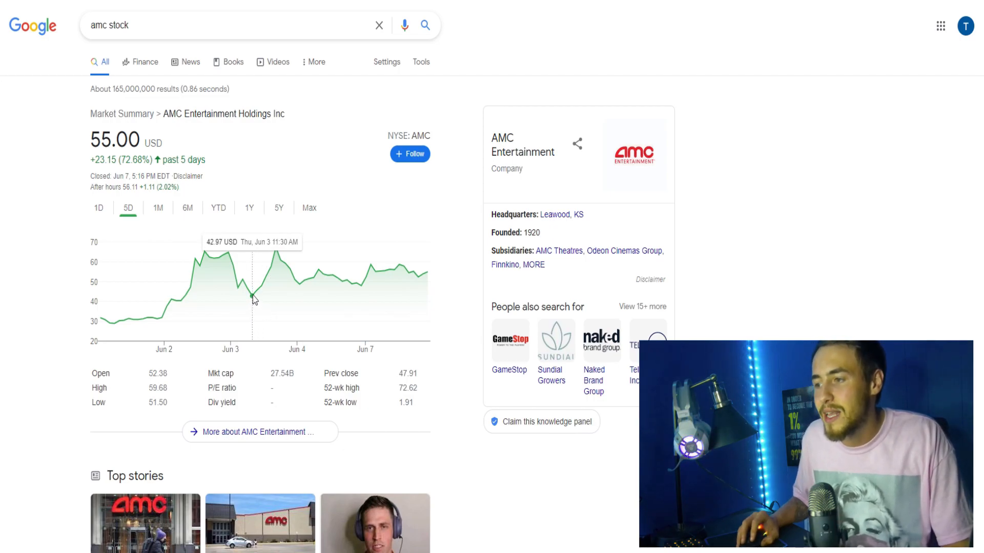
mouse_move(223, 256)
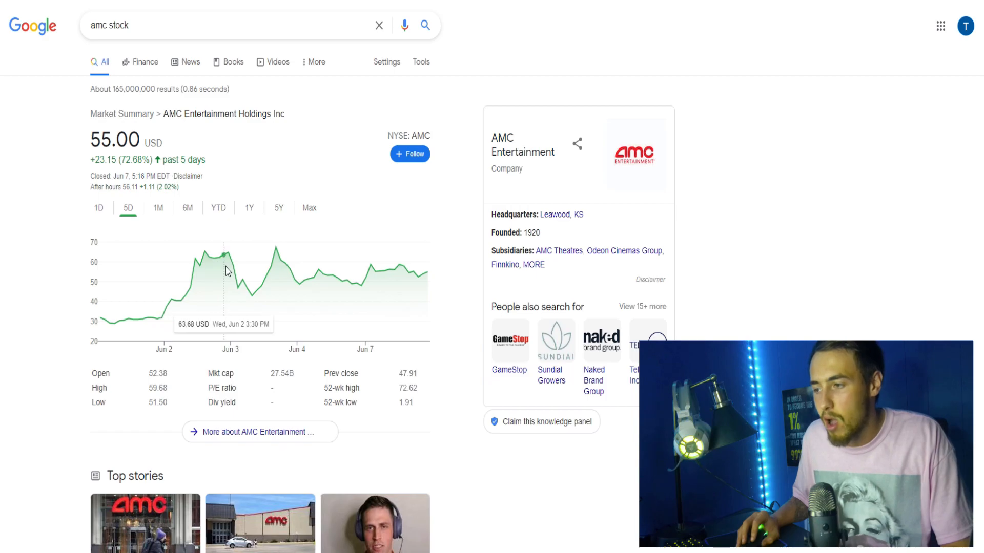
mouse_move(243, 281)
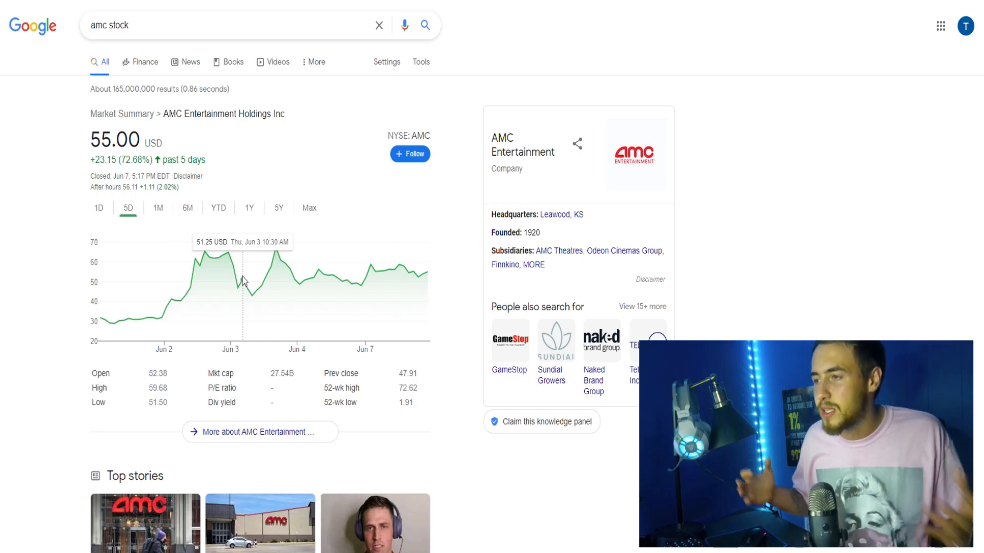
mouse_move(274, 247)
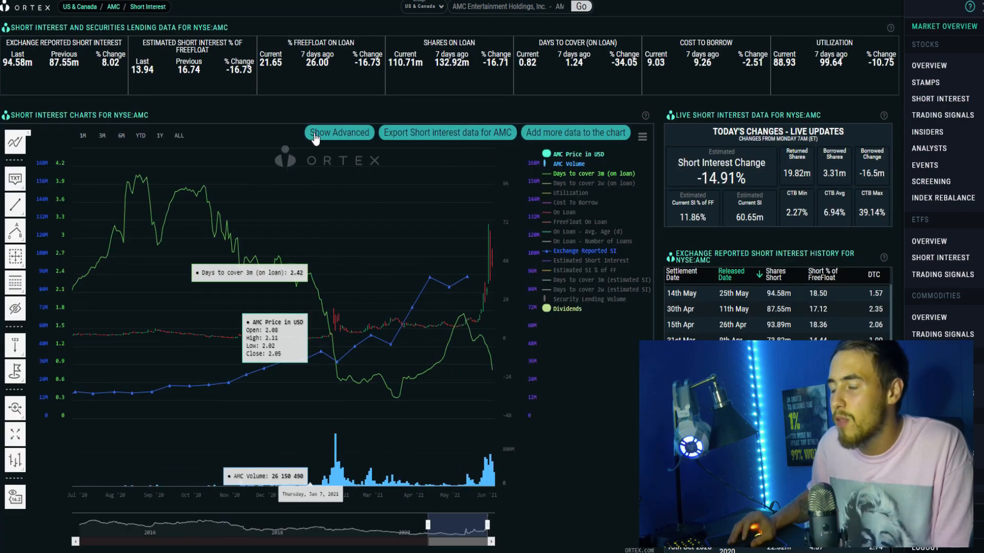
mouse_move(436, 92)
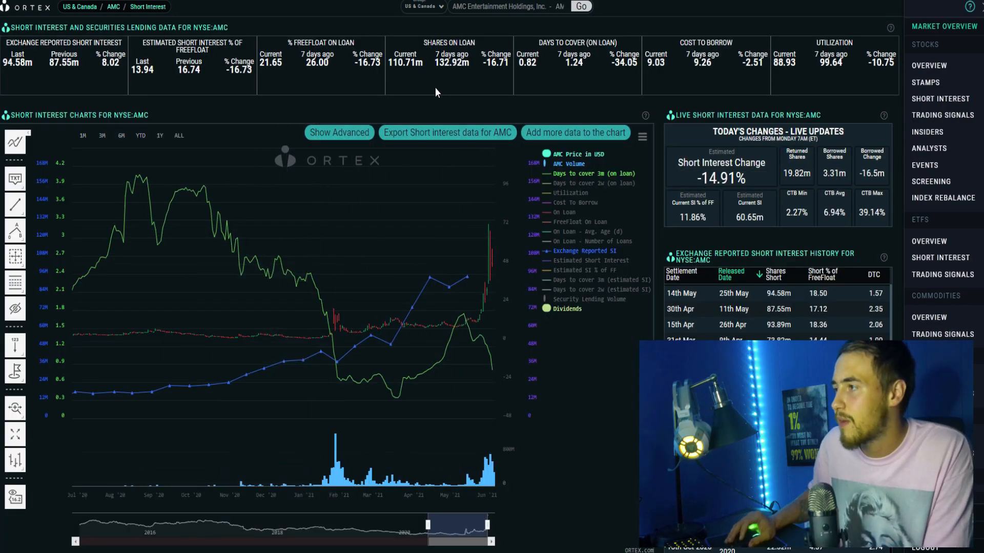
mouse_move(686, 215)
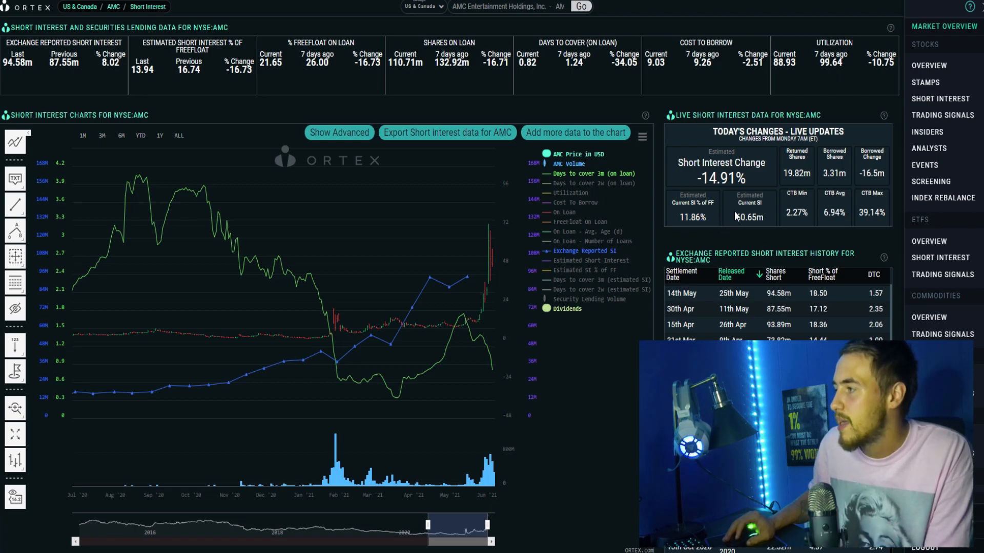
double_click(748, 217)
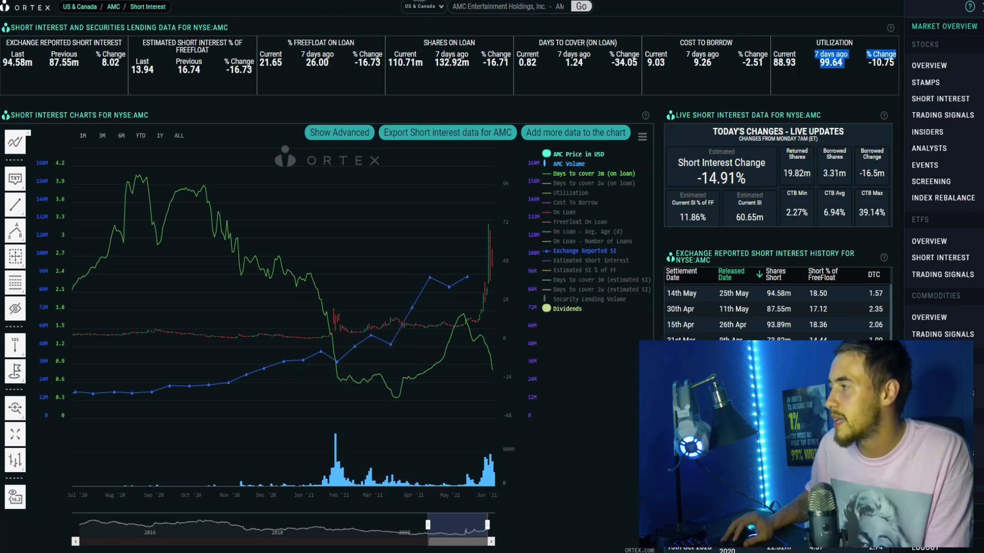
mouse_move(834, 108)
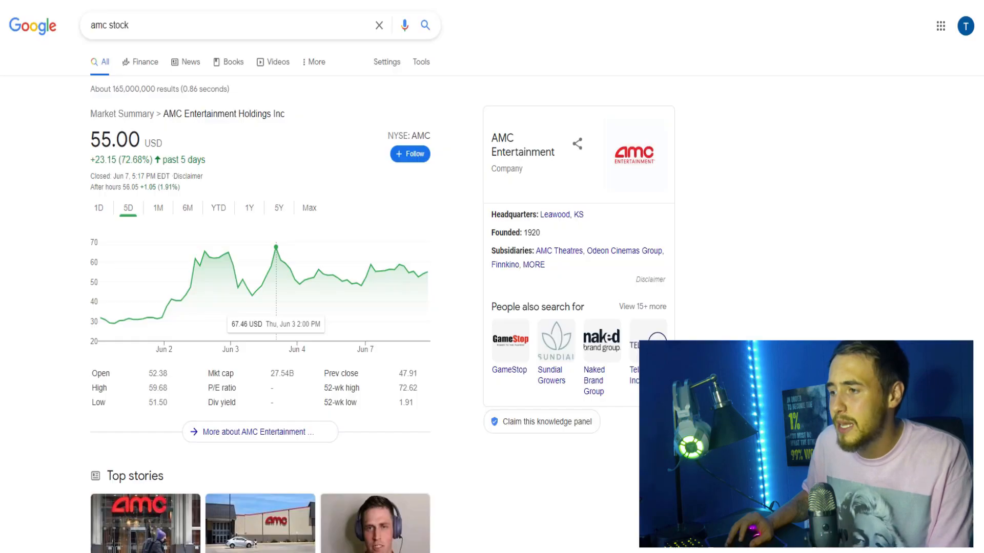
- Scroll to AMC's Top stories and select an item from the results
scroll(down, 3)
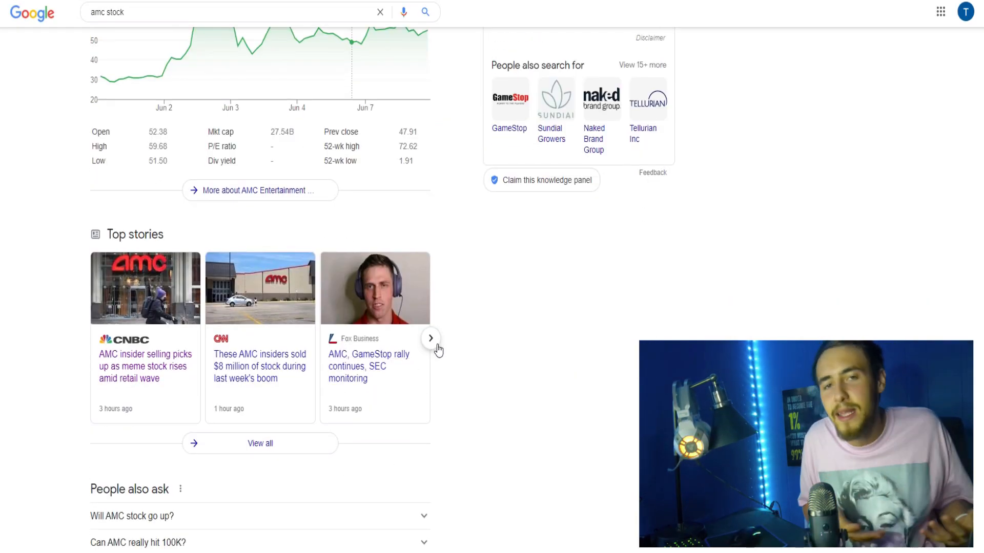
mouse_move(500, 337)
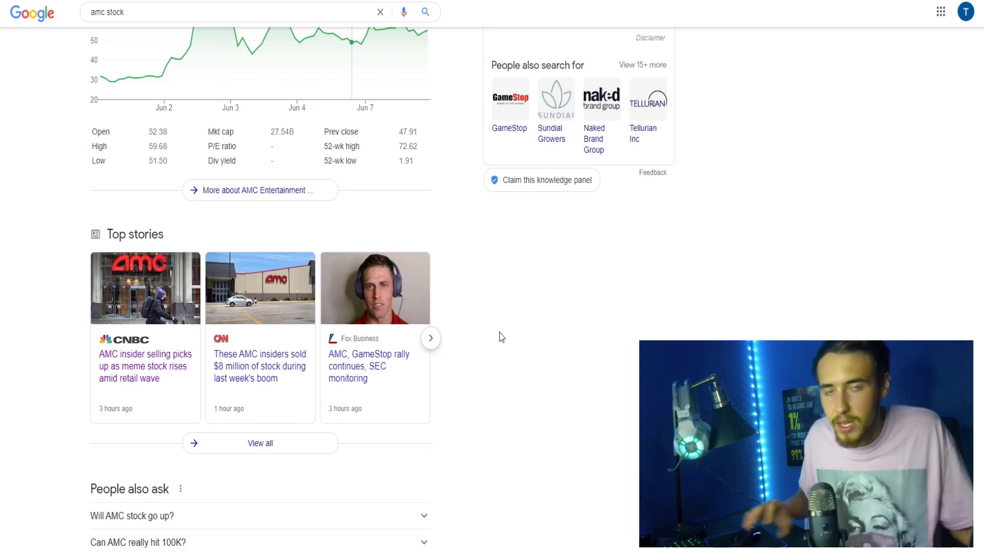
click(431, 345)
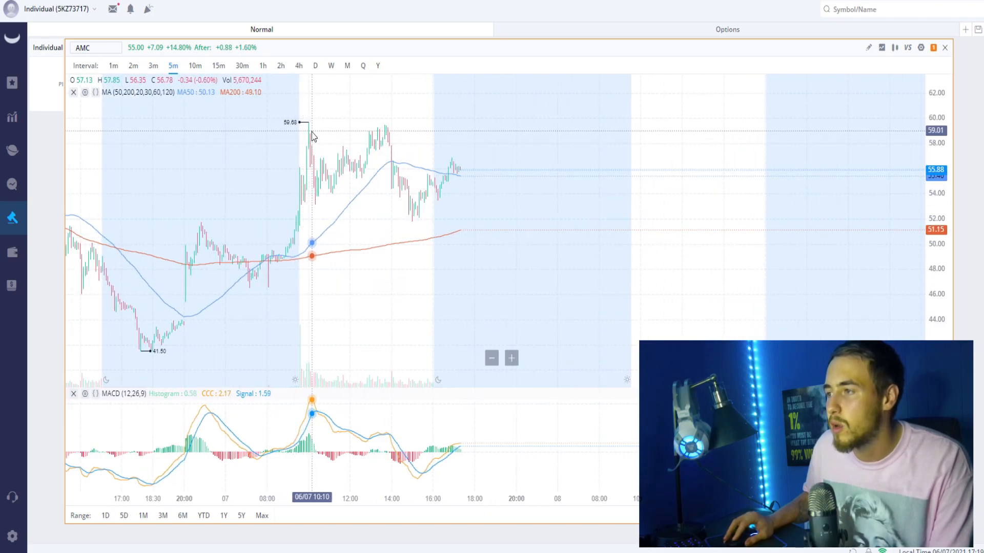
mouse_move(330, 209)
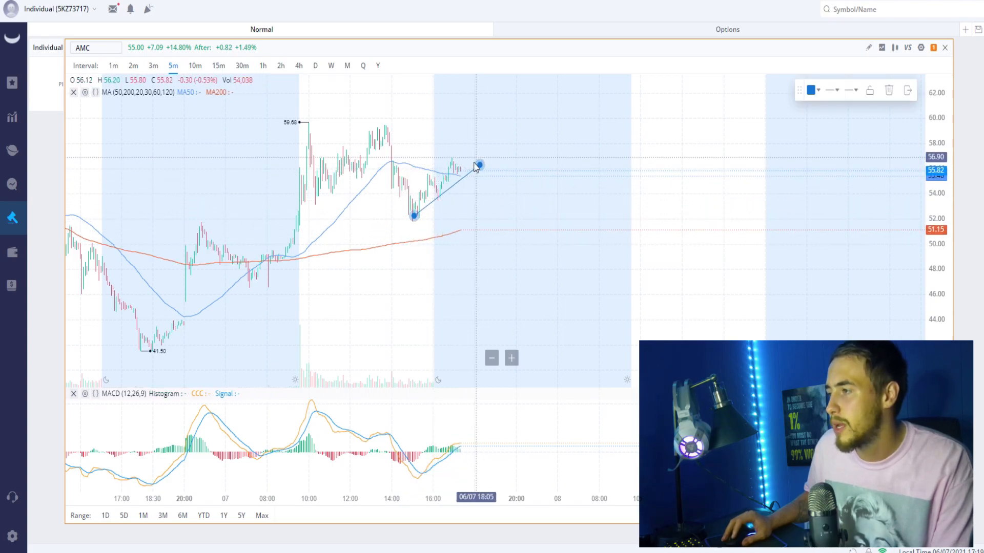
mouse_move(442, 200)
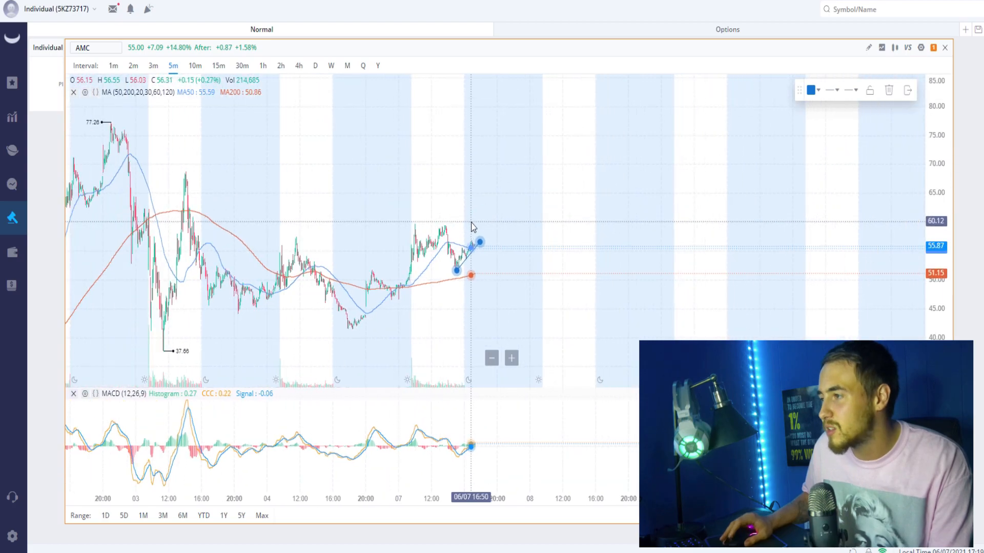
- Pick the Horizontal Line drawing tool to mark resistance near 60.12
click(868, 48)
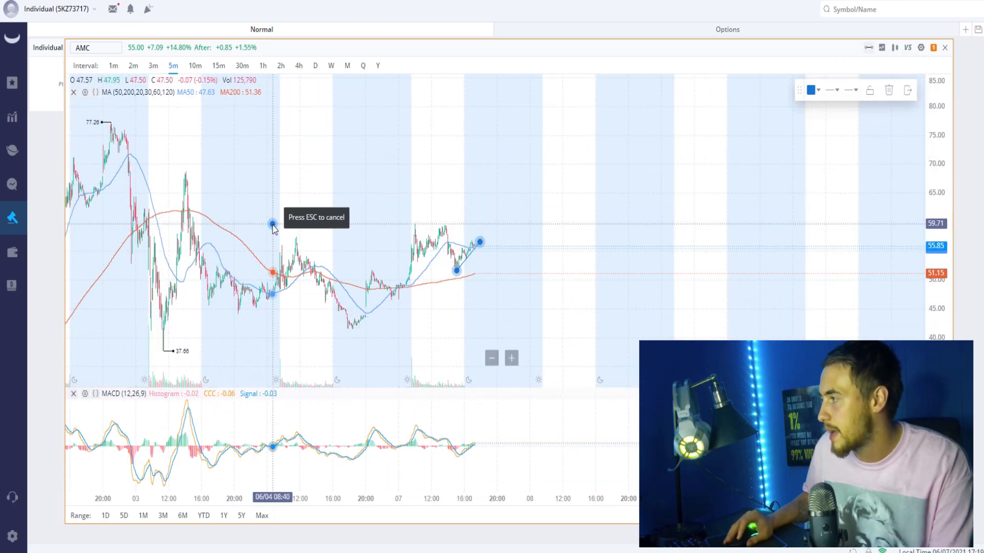
mouse_move(274, 224)
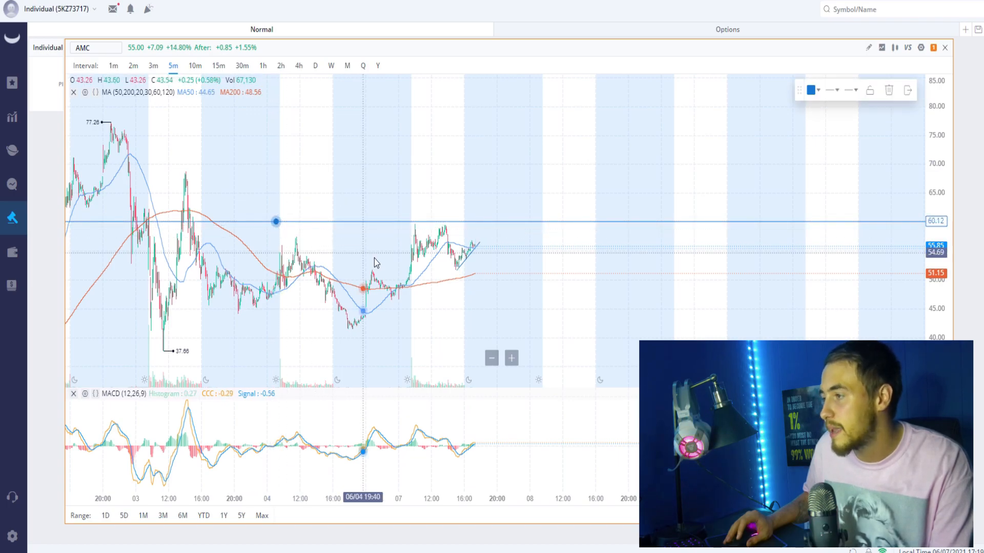
mouse_move(509, 290)
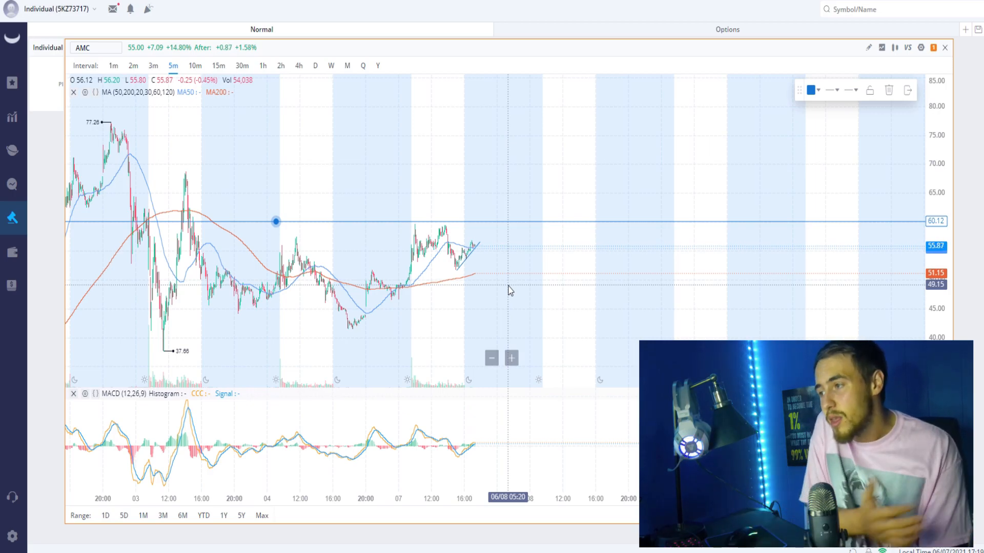
mouse_move(492, 299)
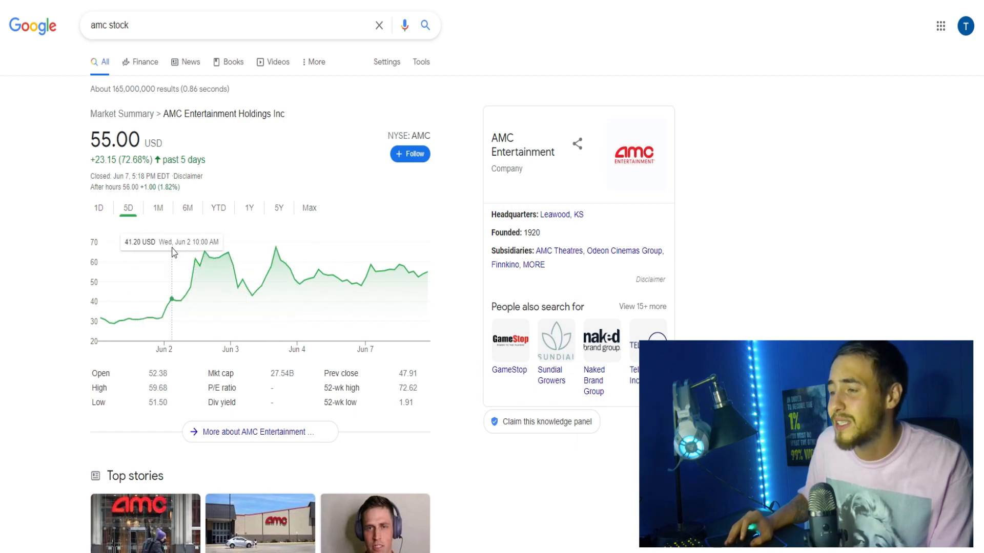
mouse_move(199, 267)
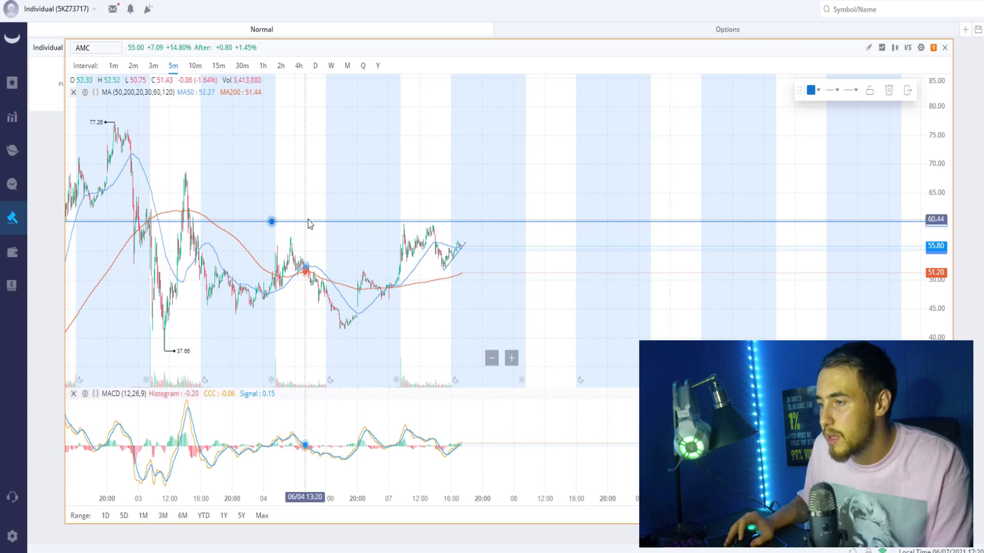
mouse_move(245, 176)
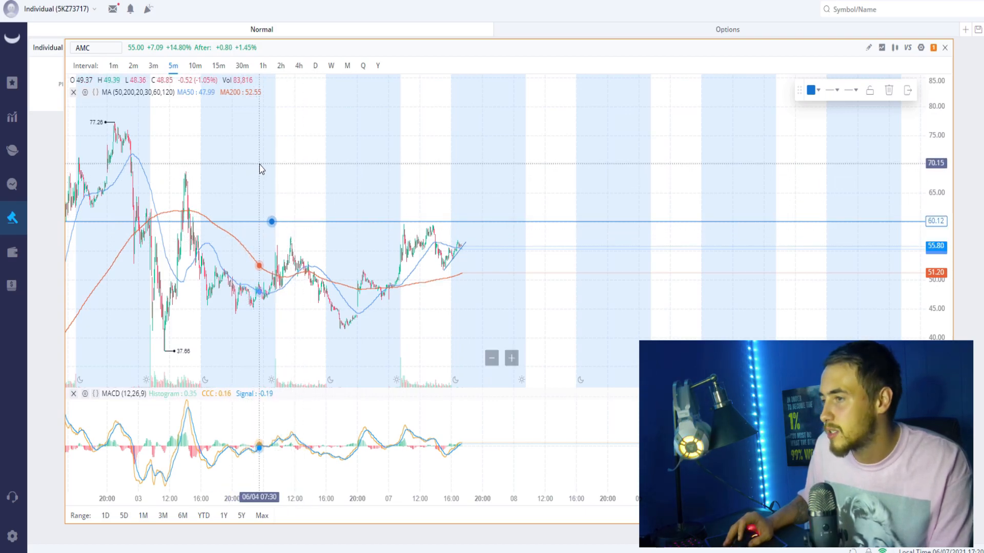
mouse_move(198, 179)
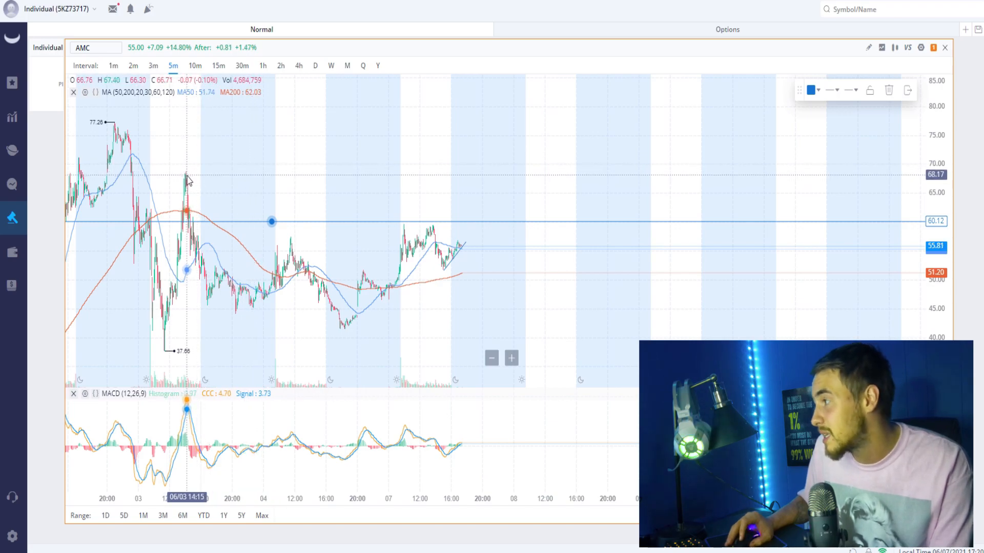
- Choose Horizontal Line from the drawing tools for the 68.80 resistance line
click(868, 48)
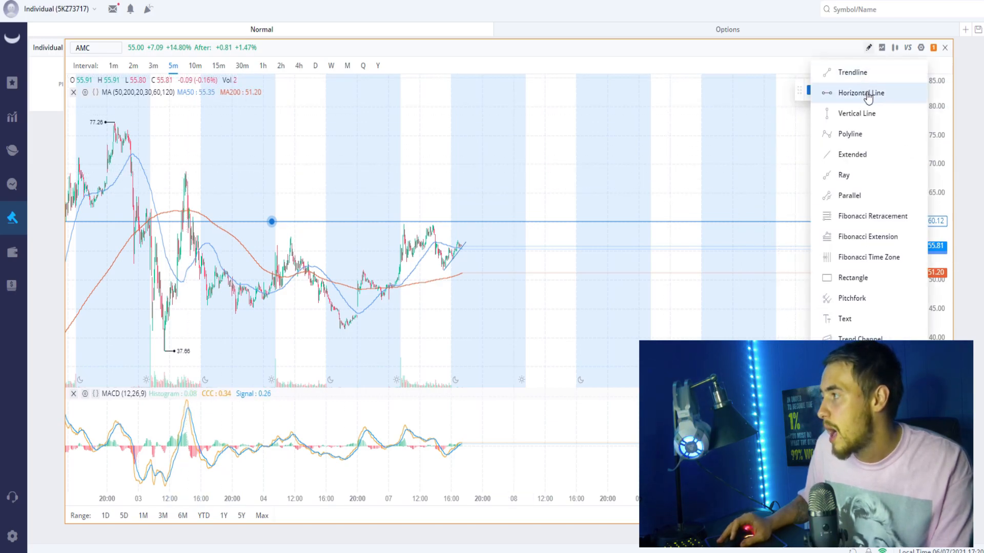
click(861, 93)
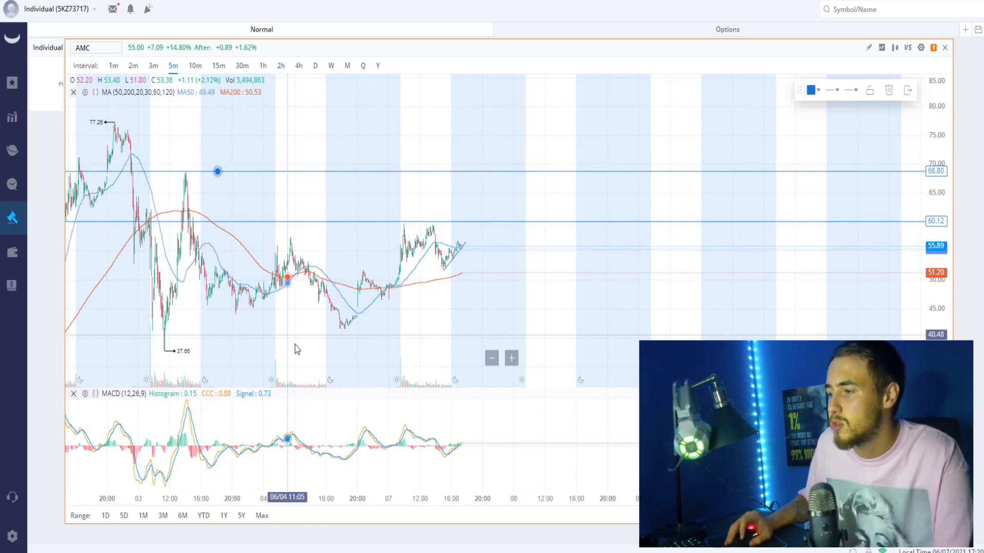
mouse_move(444, 419)
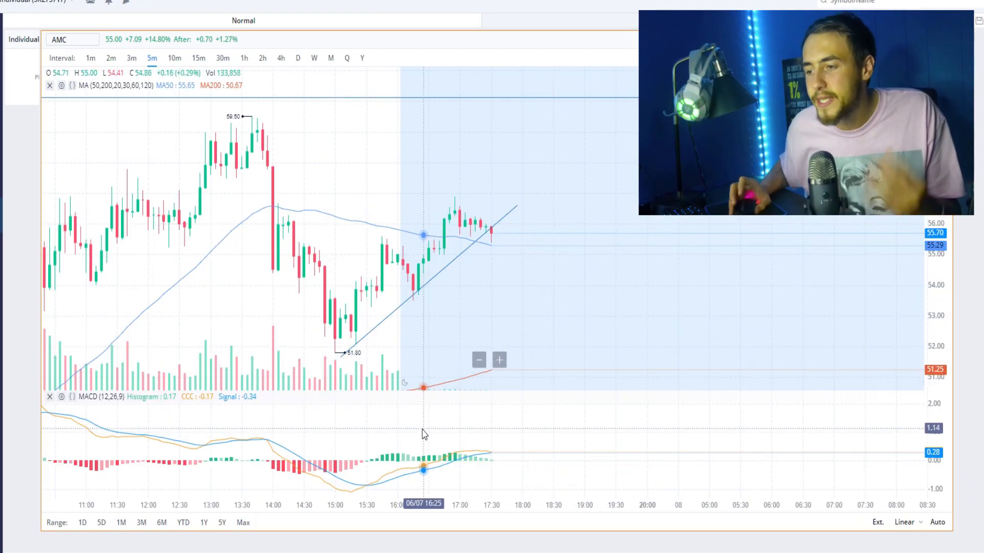
mouse_move(413, 472)
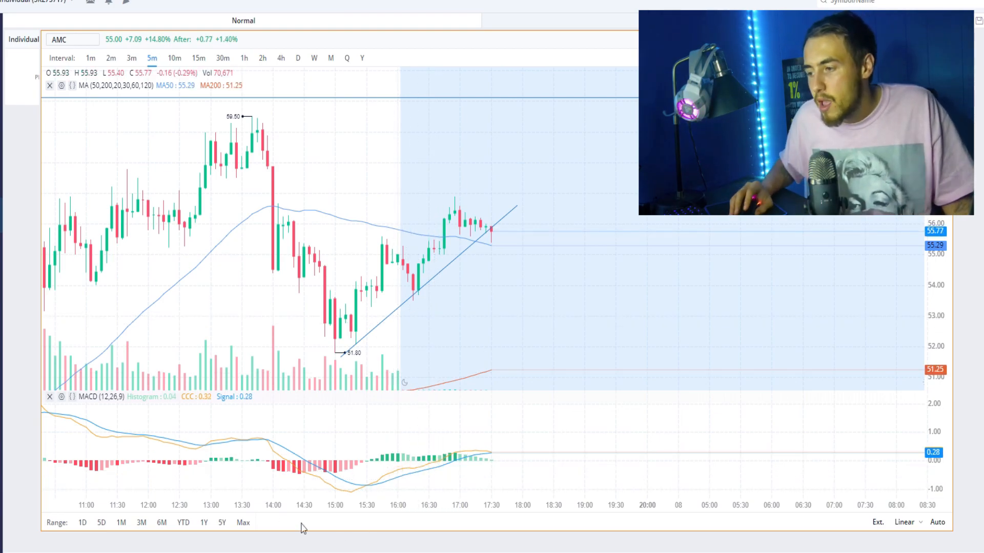
mouse_move(273, 442)
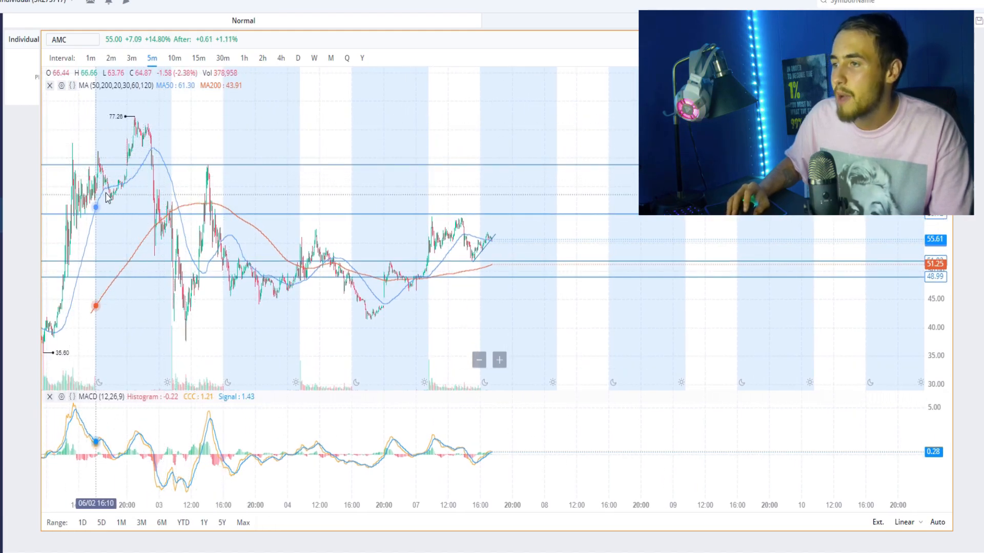
mouse_move(139, 281)
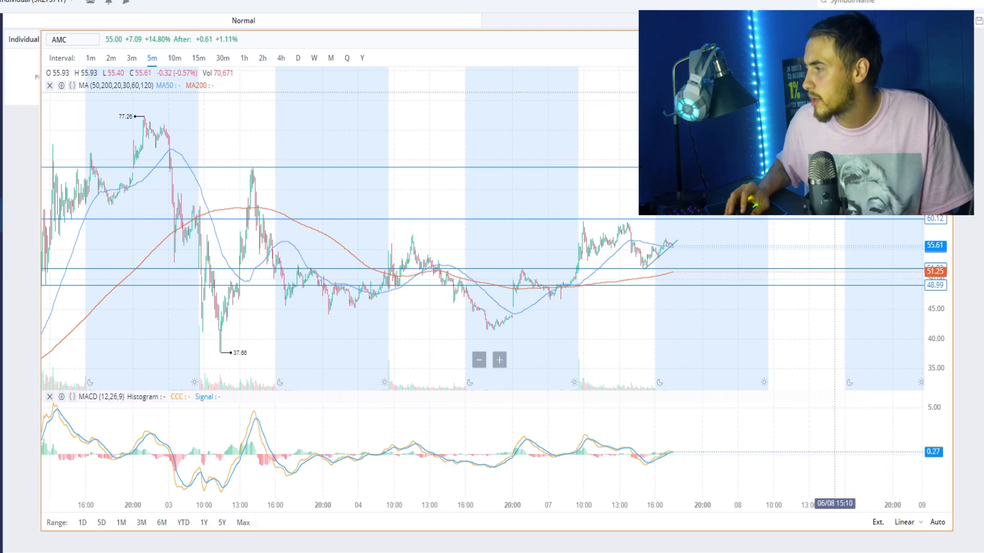
- Draw a trendline from the June 4 low and extend it to about $55.42
drag(487, 331, 665, 270)
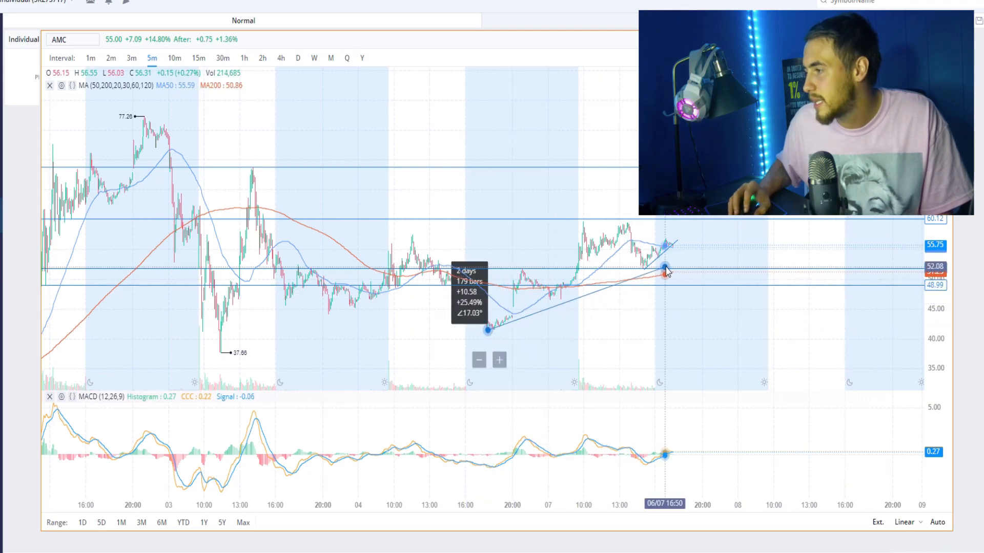
drag(665, 270, 687, 247)
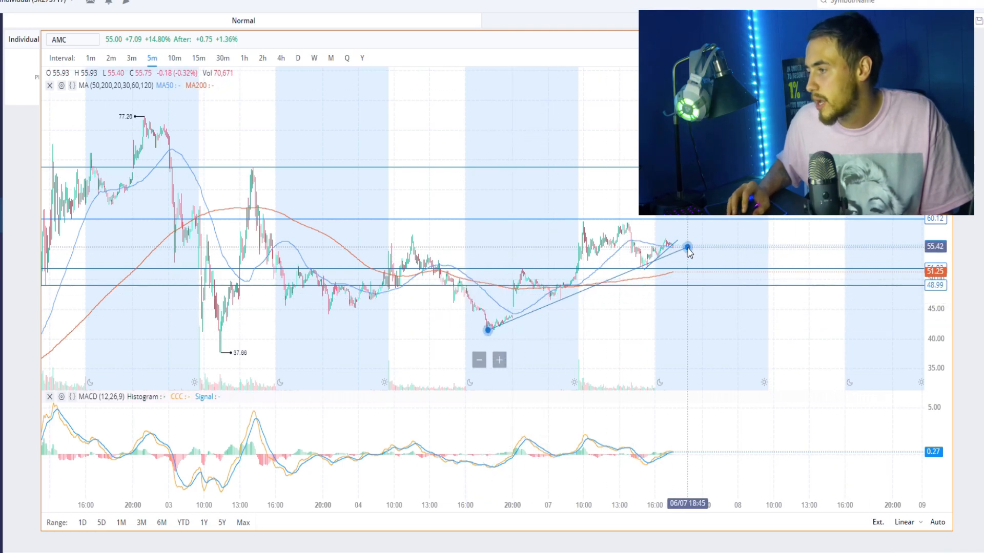